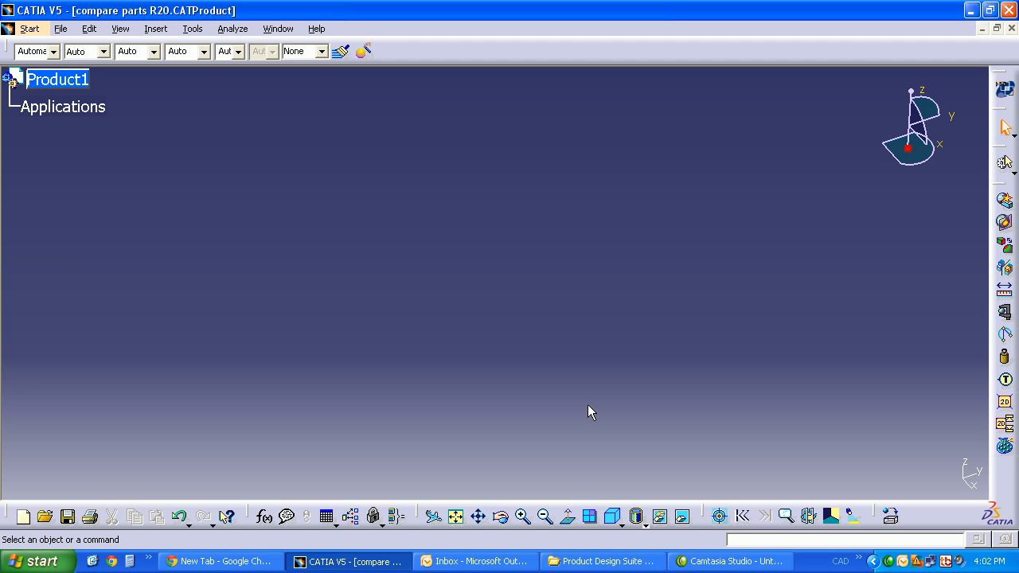
{"action": "mouse_move", "coordinate": [609, 317]}
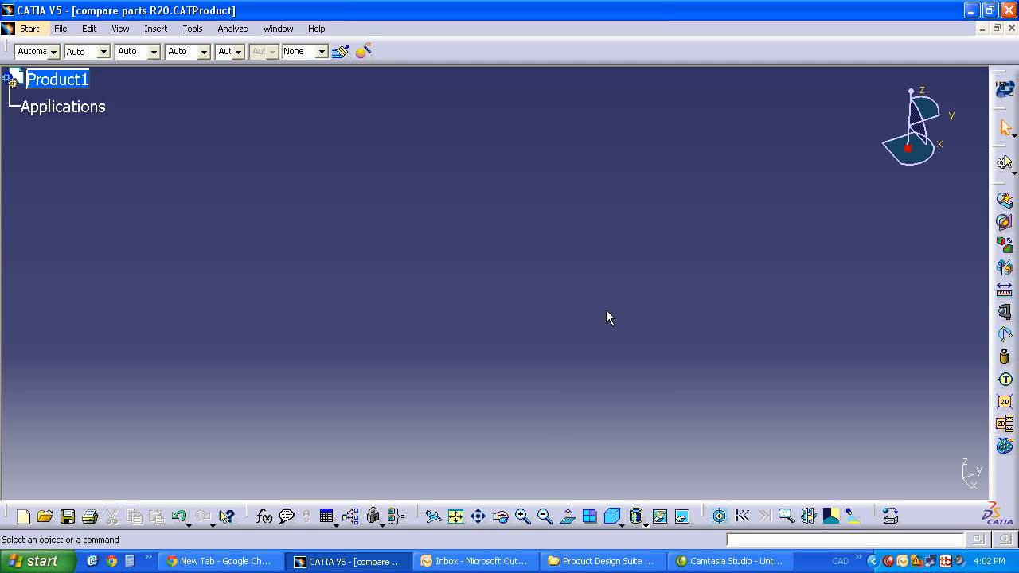
{"action": "mouse_move", "coordinate": [338, 207]}
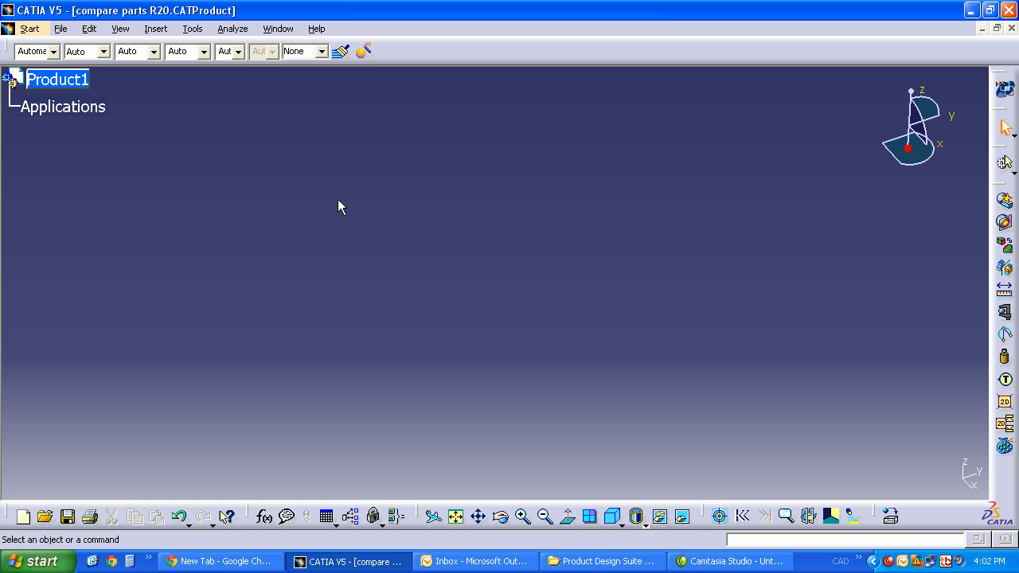
Step: Insert SewSurface1.CATPart into Product1 as an existing component, appearing as RevA
{"action": "right_click", "coordinate": [58, 78]}
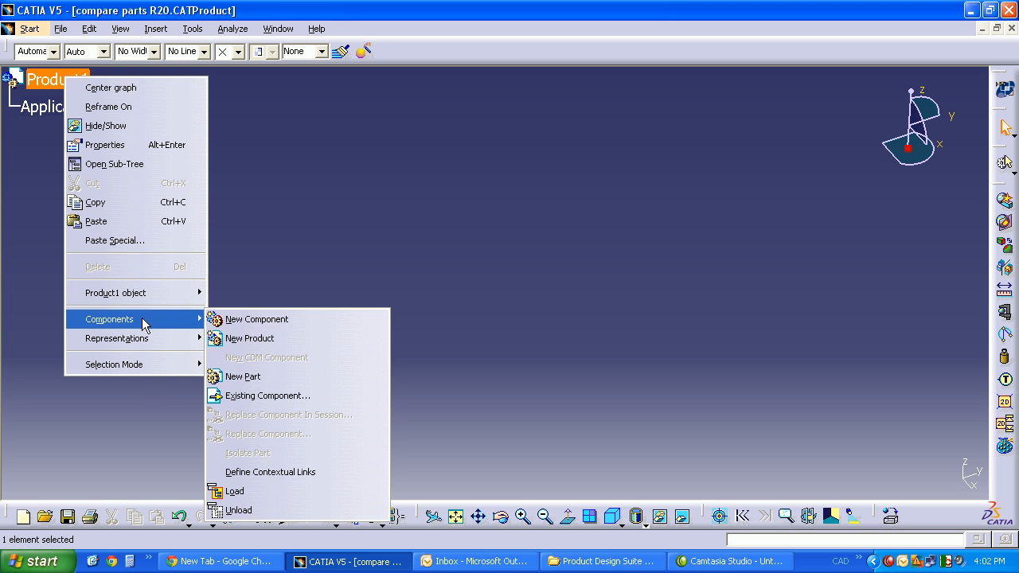
{"action": "left_click", "coordinate": [267, 395]}
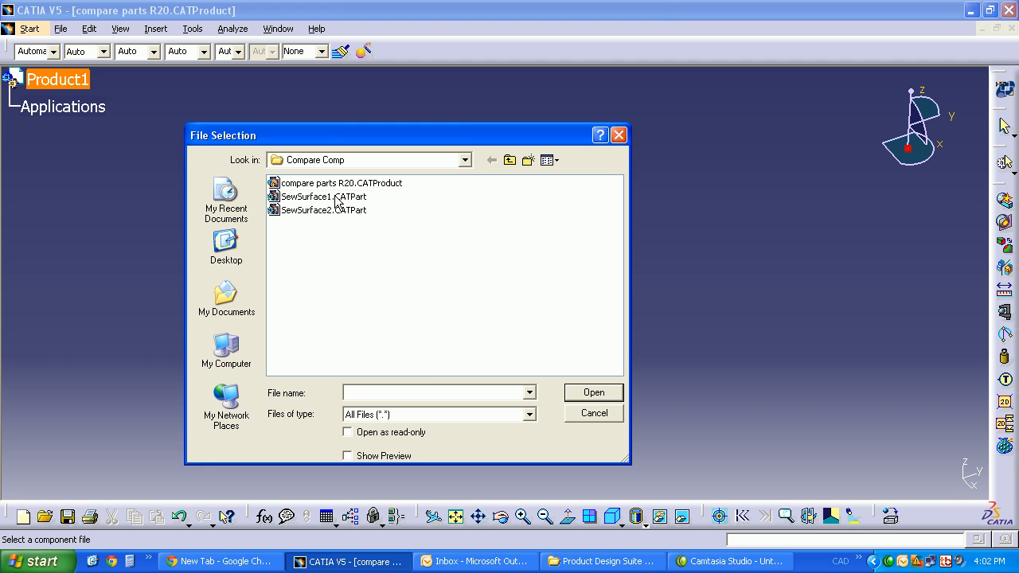
{"action": "left_click", "coordinate": [323, 196]}
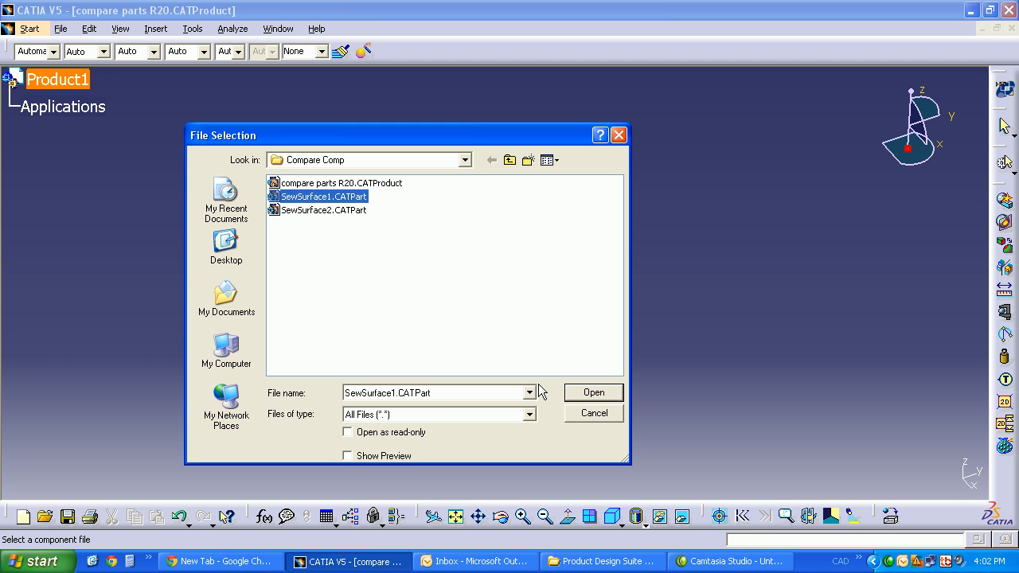
{"action": "left_click", "coordinate": [593, 392]}
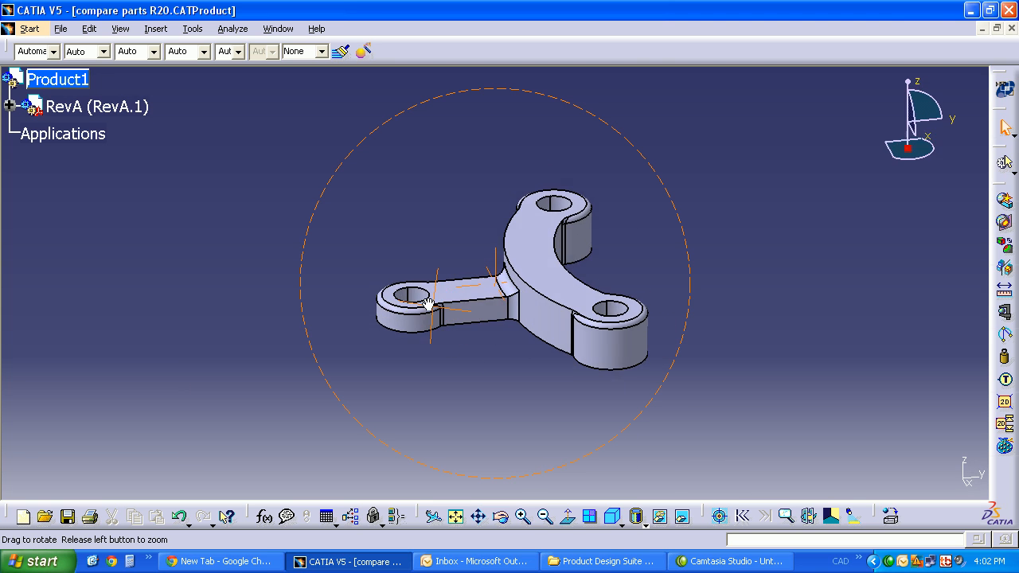
Step: Zoom and orbit the view to inspect the RevA bracket part
{"action": "left_click_drag", "start_coordinate": [430, 303], "coordinate": [573, 391]}
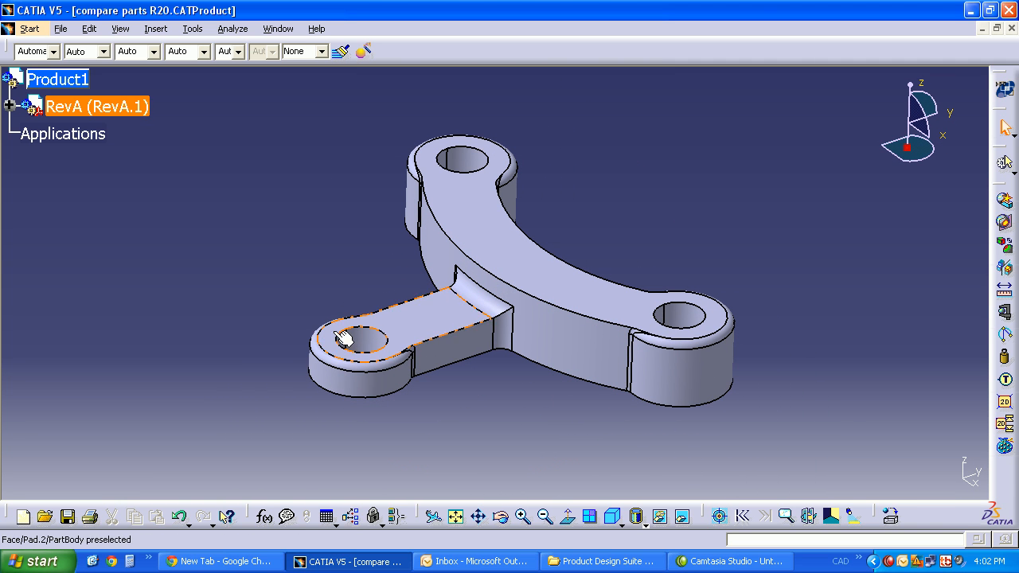
{"action": "left_click", "coordinate": [205, 210]}
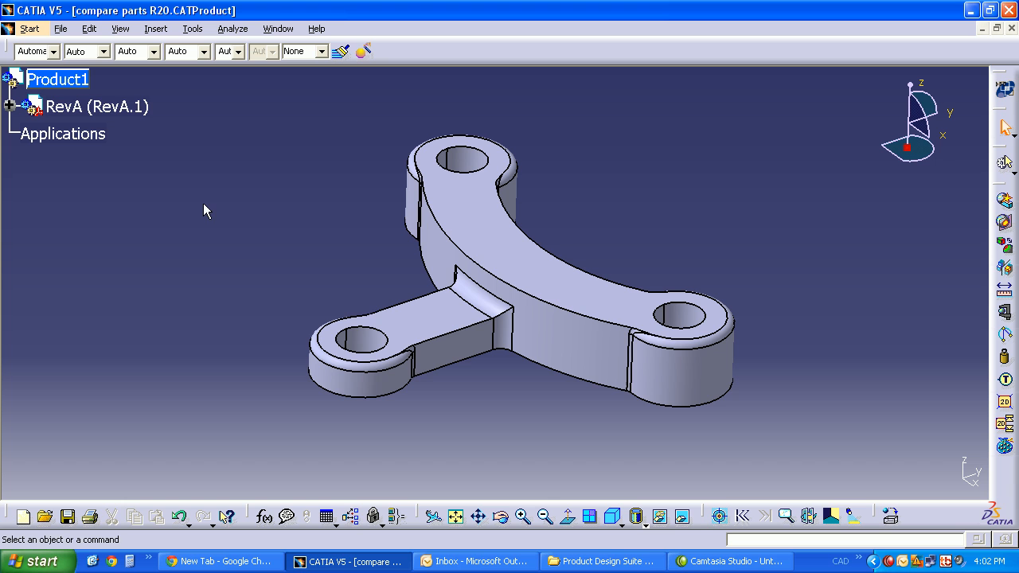
{"action": "left_click", "coordinate": [496, 375]}
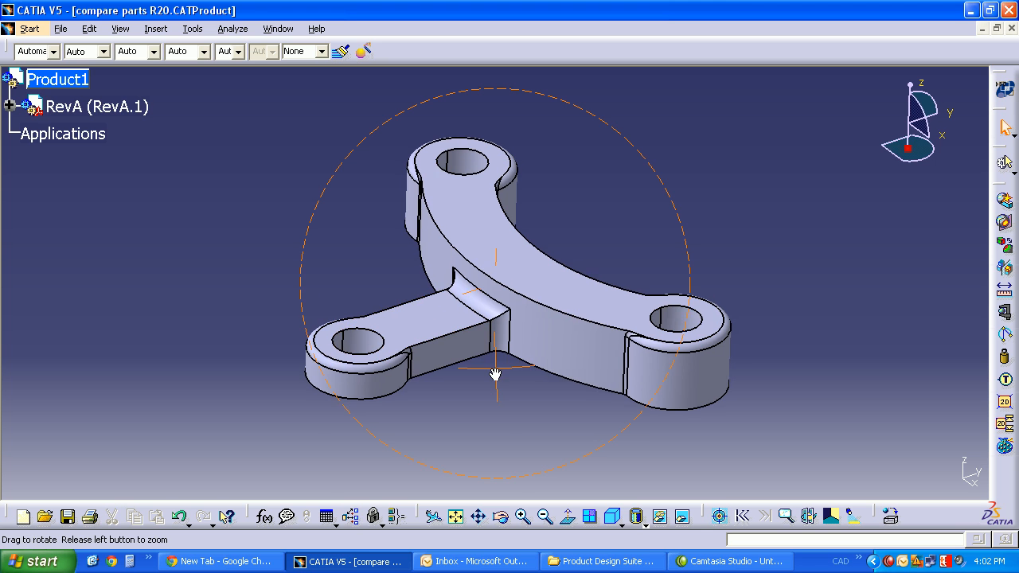
Step: Insert SewSurface2.CATPart into Product1 as an existing component, appearing as RevB
{"action": "right_click", "coordinate": [57, 80]}
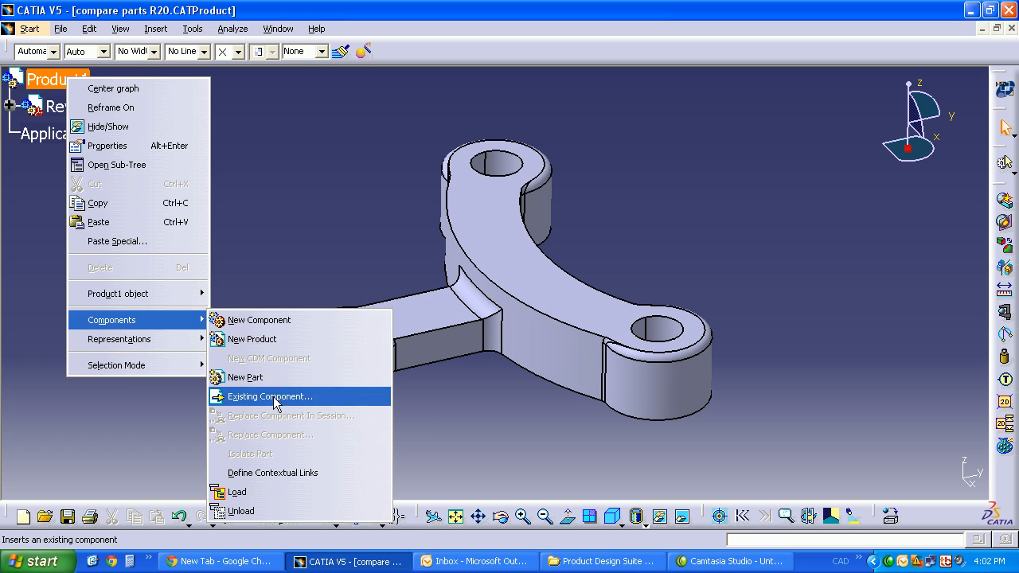
{"action": "left_click", "coordinate": [270, 395]}
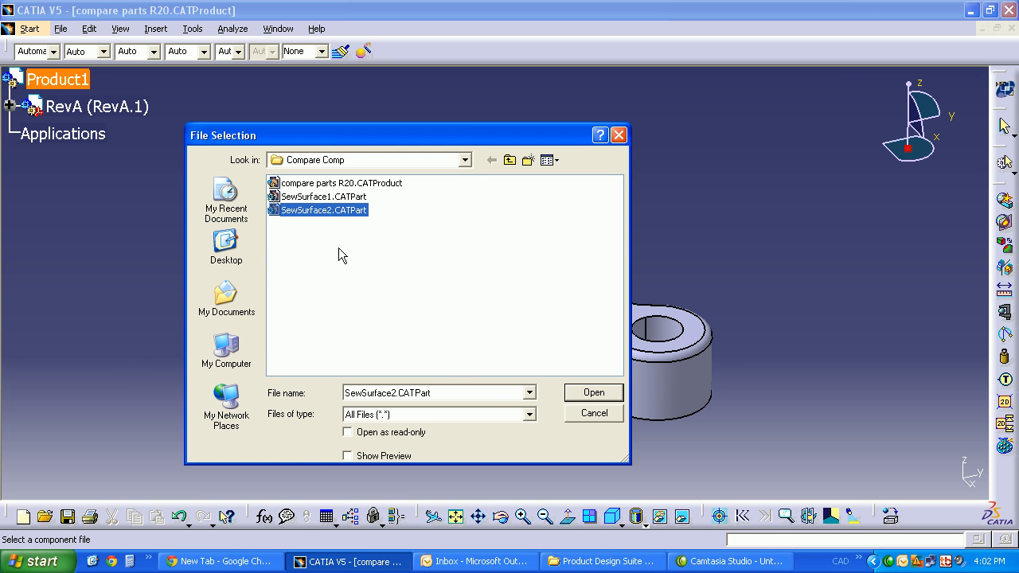
{"action": "left_click", "coordinate": [592, 392]}
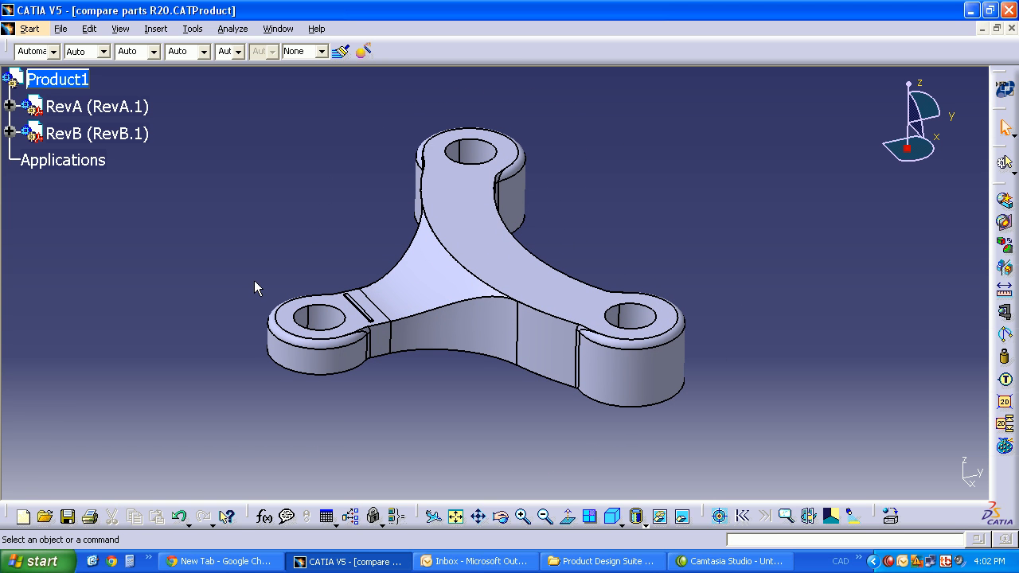
{"action": "mouse_move", "coordinate": [991, 87]}
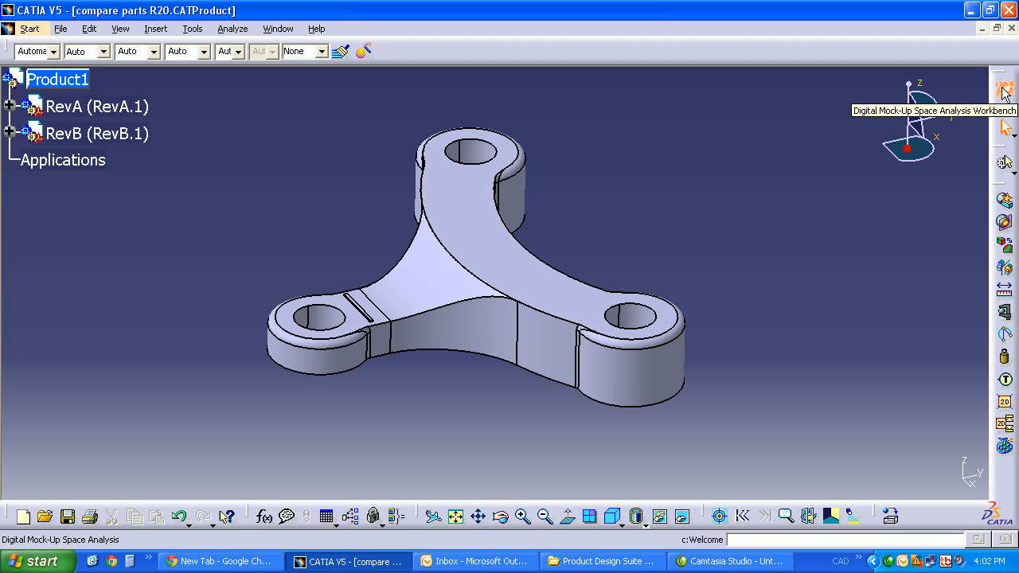
{"action": "mouse_move", "coordinate": [786, 242]}
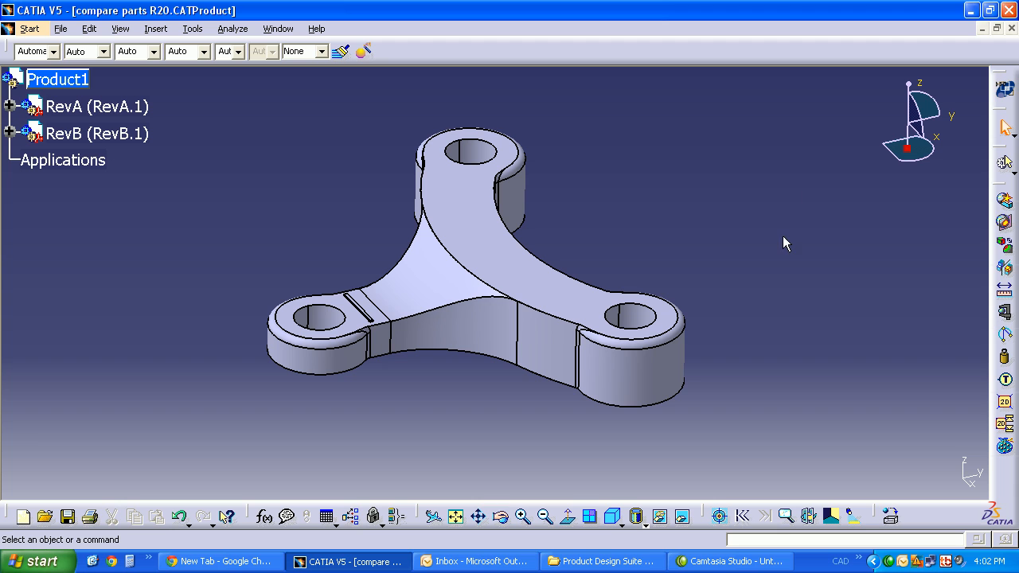
{"action": "mouse_move", "coordinate": [1007, 271]}
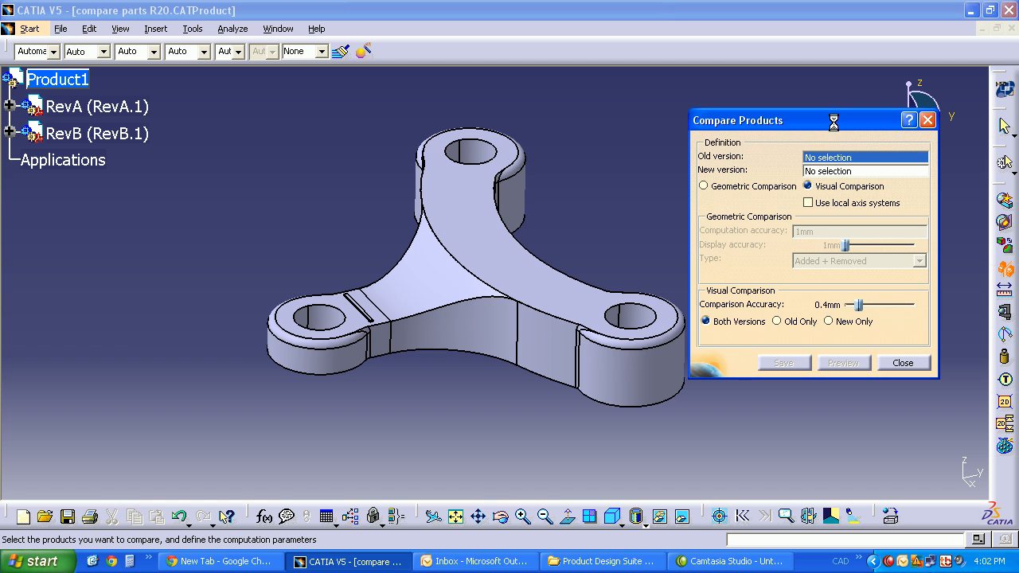
Step: In Compare Products, set RevA as the old version and RevB as the new version
{"action": "left_click", "coordinate": [99, 105]}
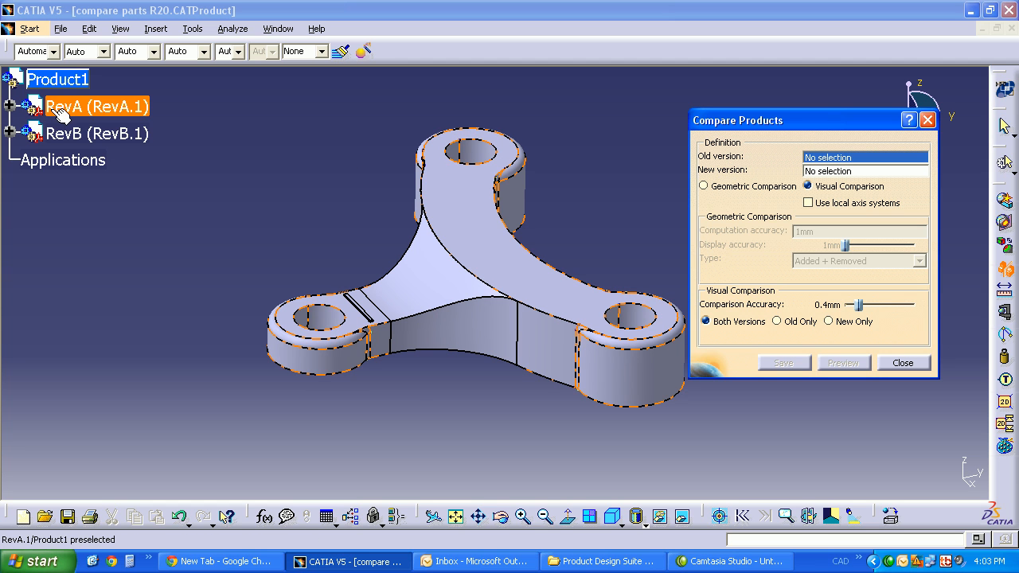
{"action": "left_click", "coordinate": [95, 105]}
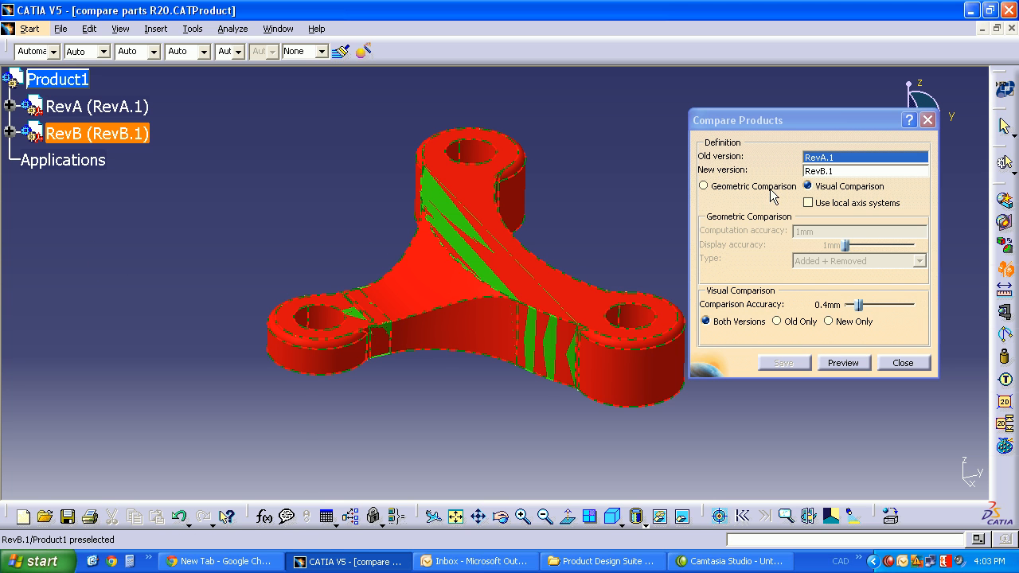
{"action": "mouse_move", "coordinate": [754, 196]}
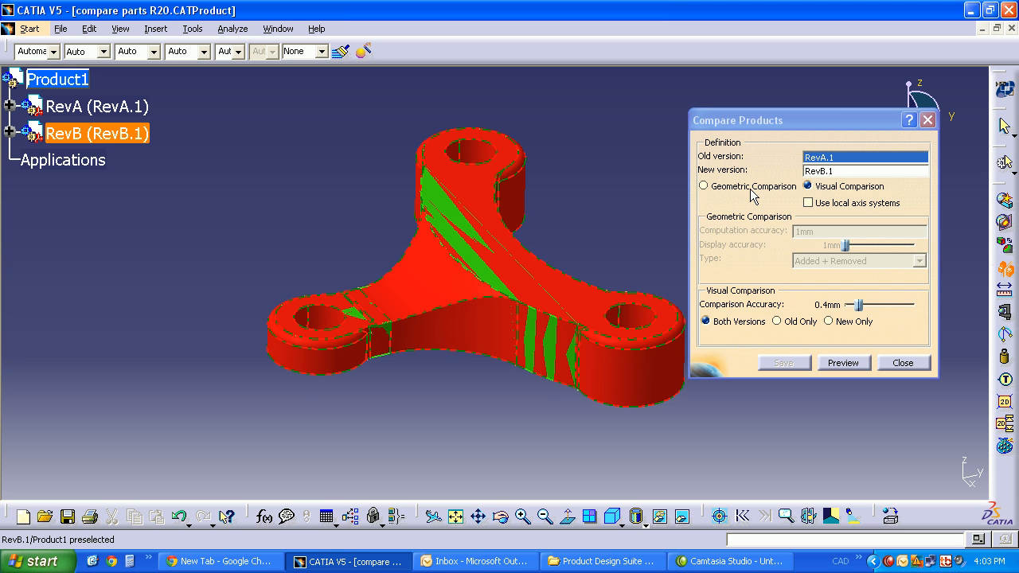
{"action": "mouse_move", "coordinate": [847, 198]}
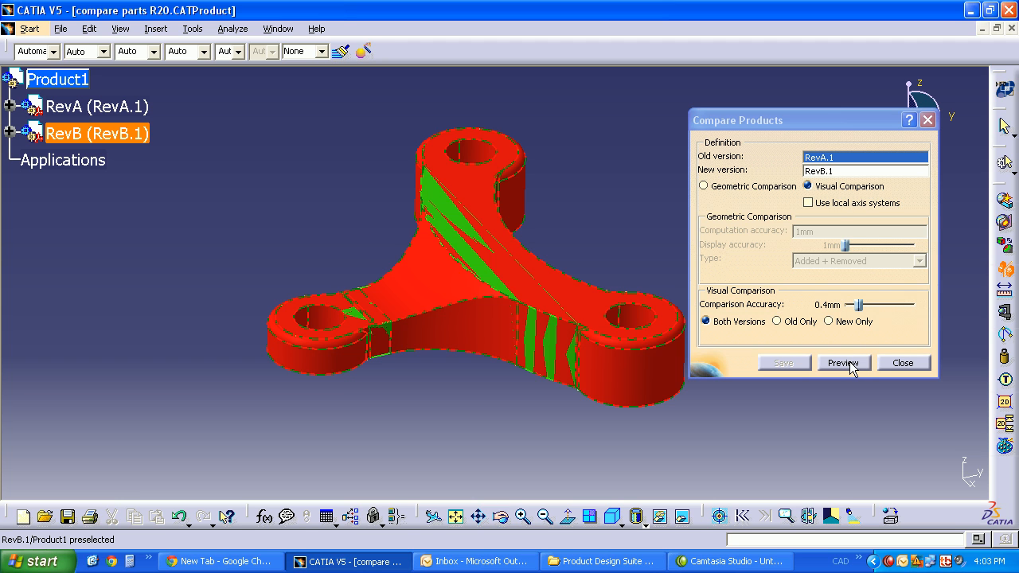
Step: Preview the visual comparison and orbit the result to inspect the red changed region
{"action": "left_click", "coordinate": [844, 363]}
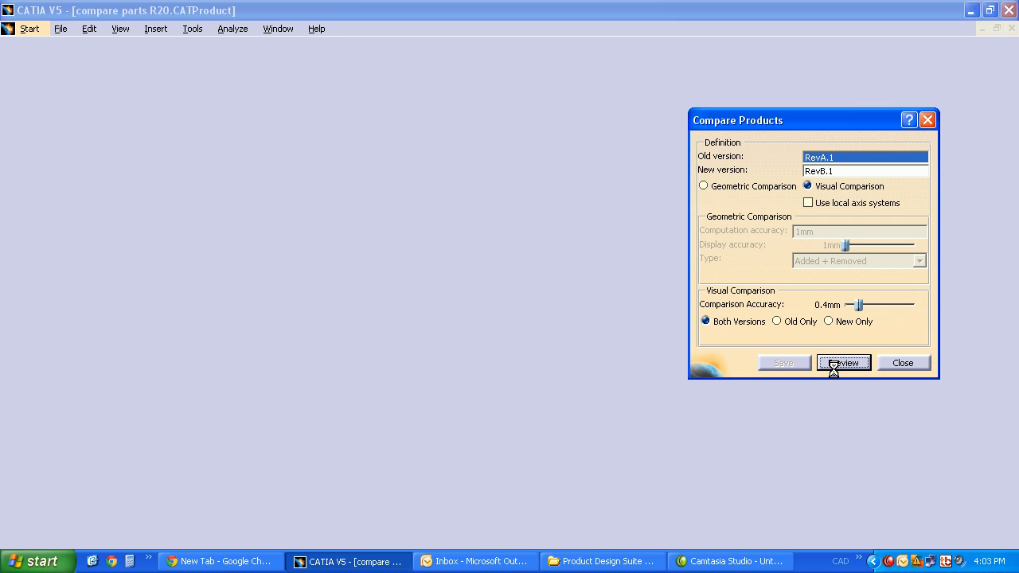
{"action": "left_click", "coordinate": [844, 363]}
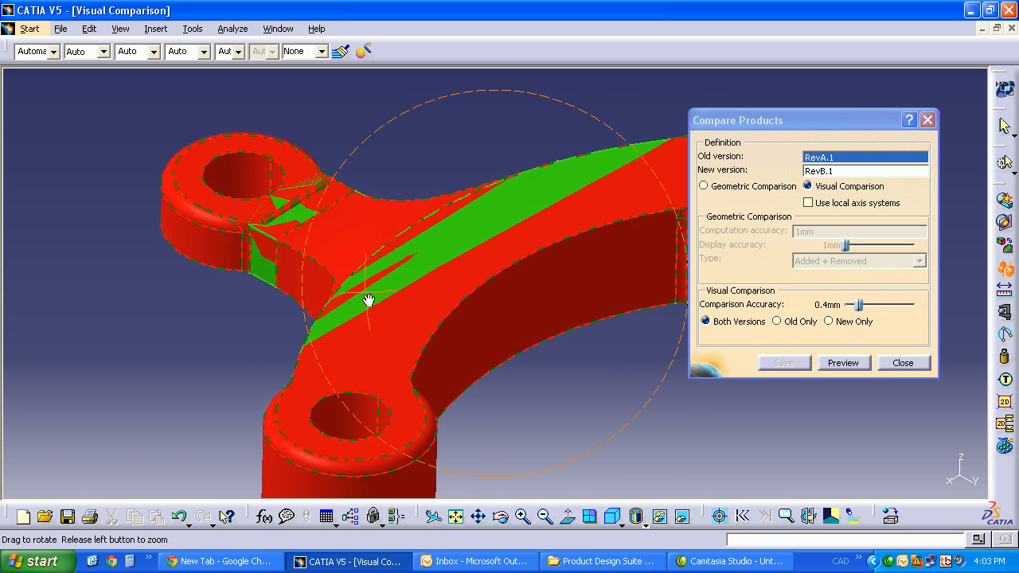
{"action": "left_click_drag", "start_coordinate": [370, 301], "coordinate": [433, 413]}
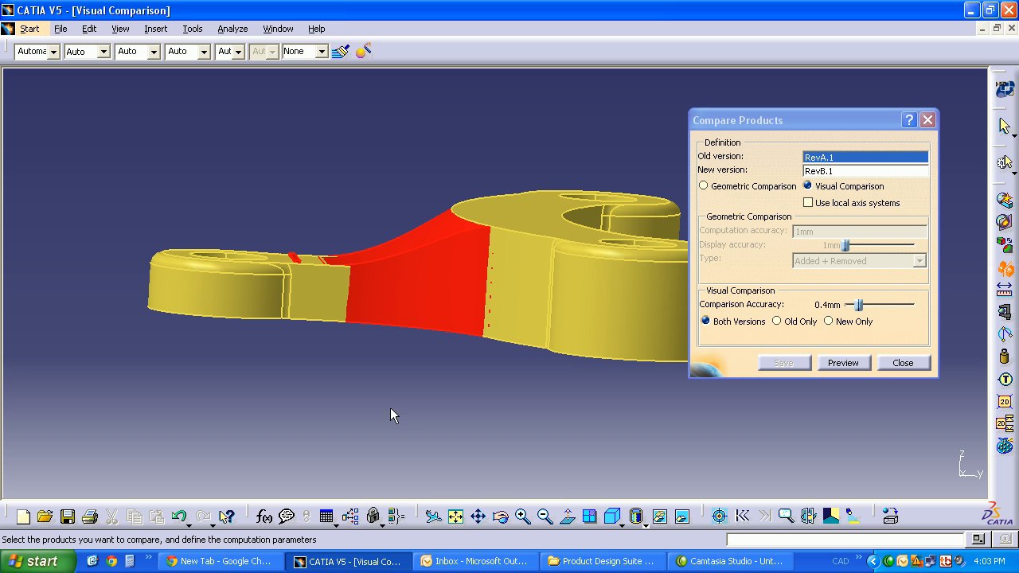
{"action": "mouse_move", "coordinate": [384, 395]}
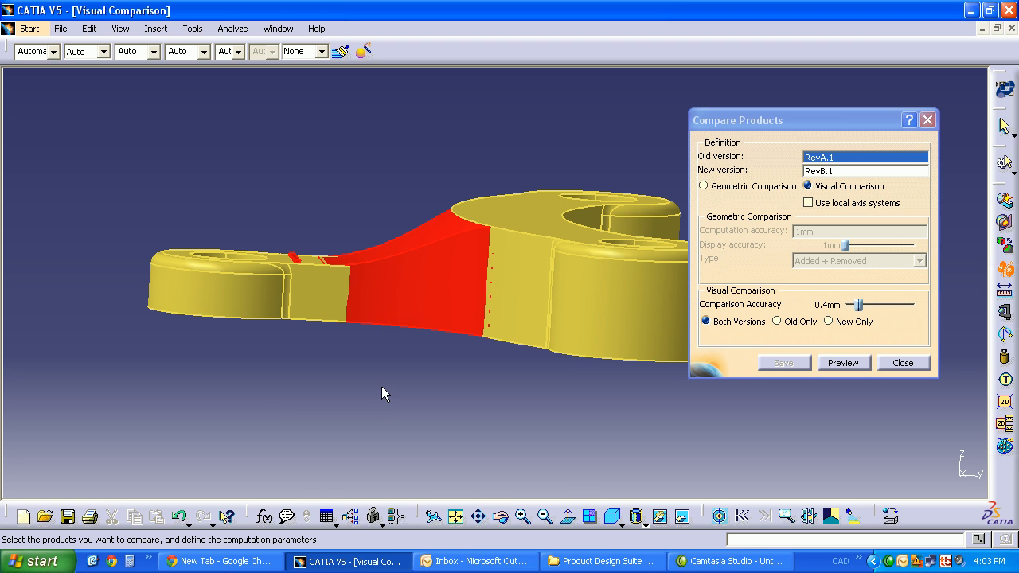
{"action": "left_click_drag", "start_coordinate": [382, 395], "coordinate": [363, 261]}
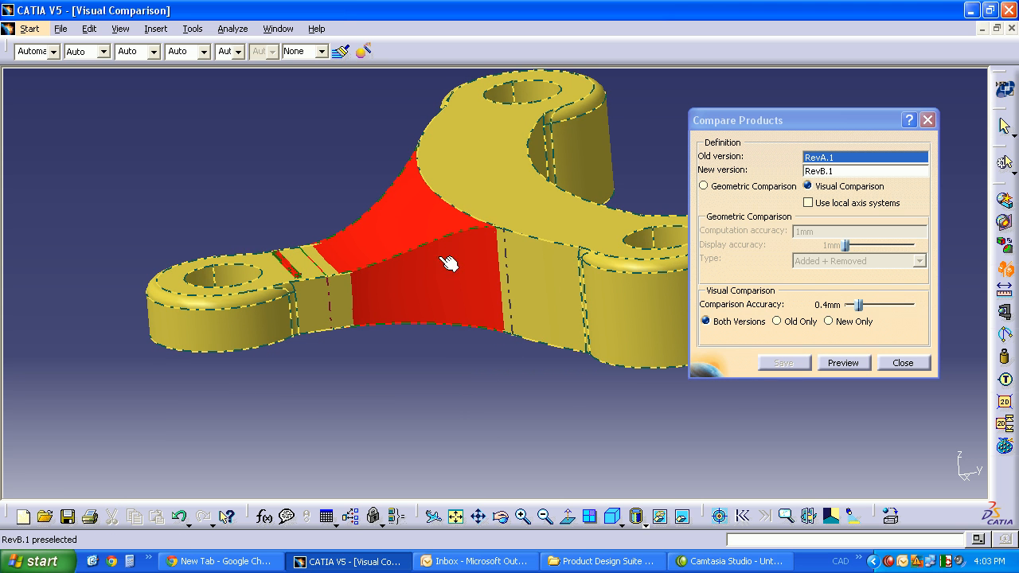
{"action": "left_click_drag", "start_coordinate": [449, 263], "coordinate": [455, 341]}
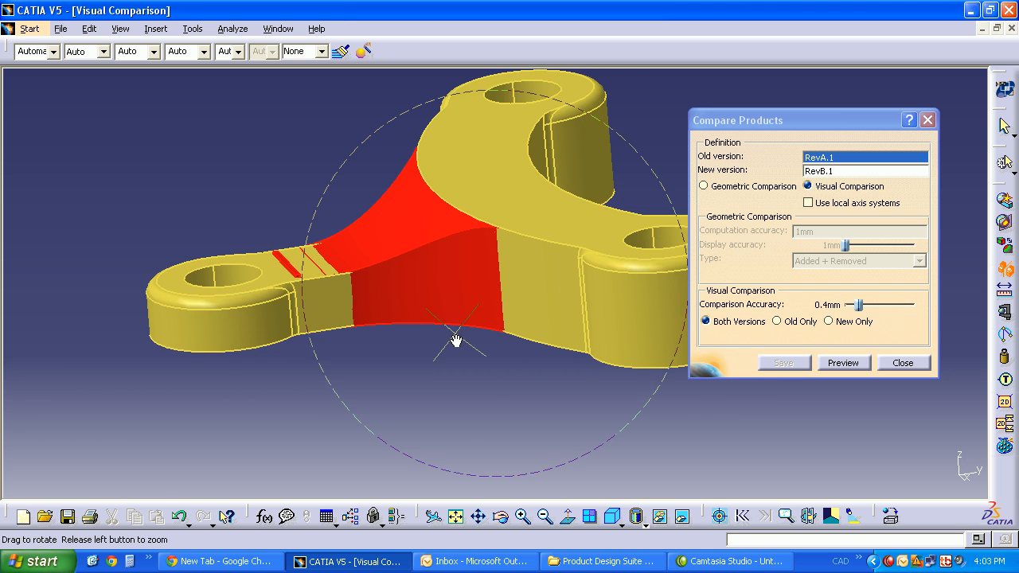
{"action": "scroll", "scroll_direction": "up", "scroll_amount": 3}
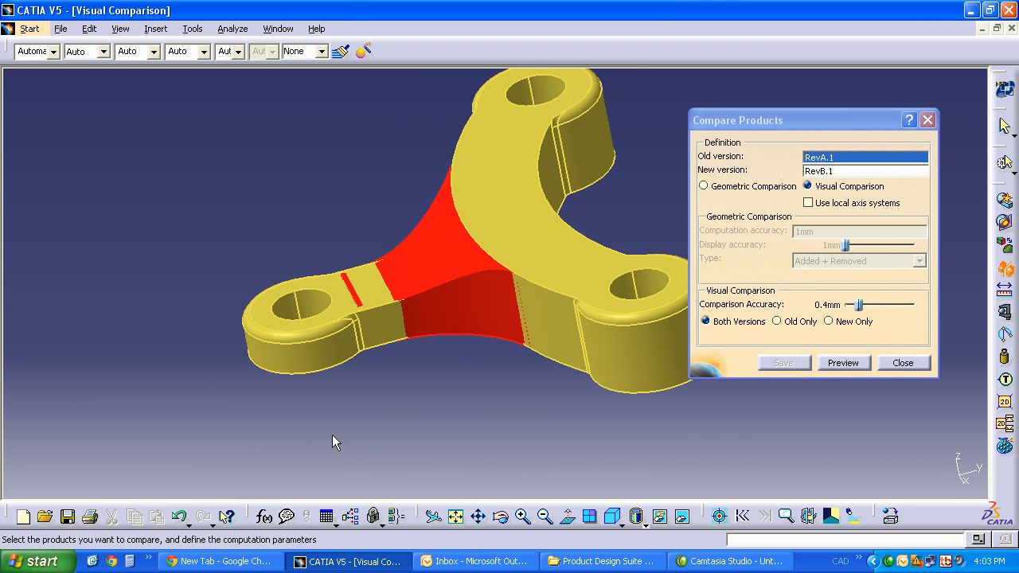
{"action": "mouse_move", "coordinate": [645, 216]}
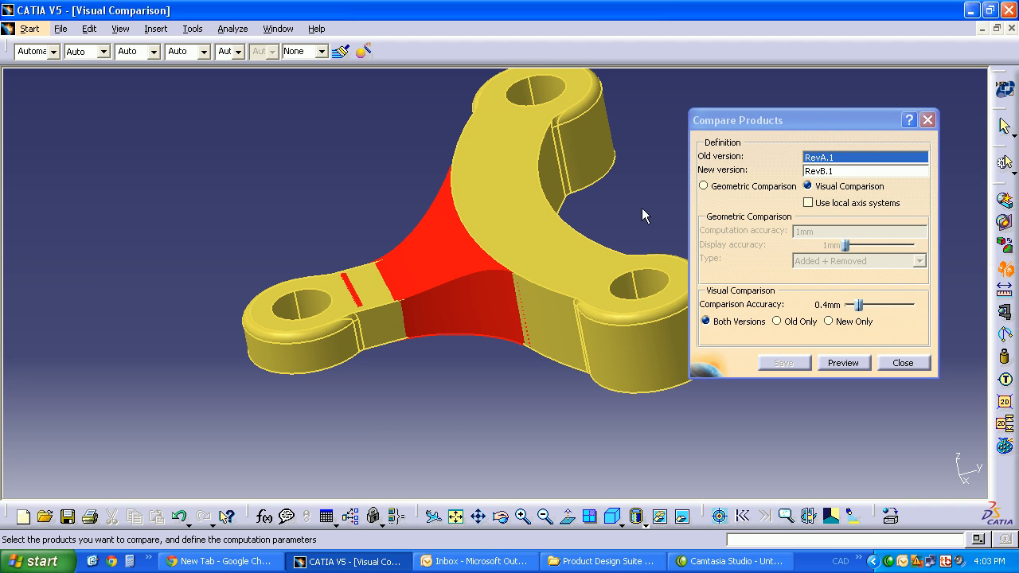
{"action": "mouse_move", "coordinate": [414, 301]}
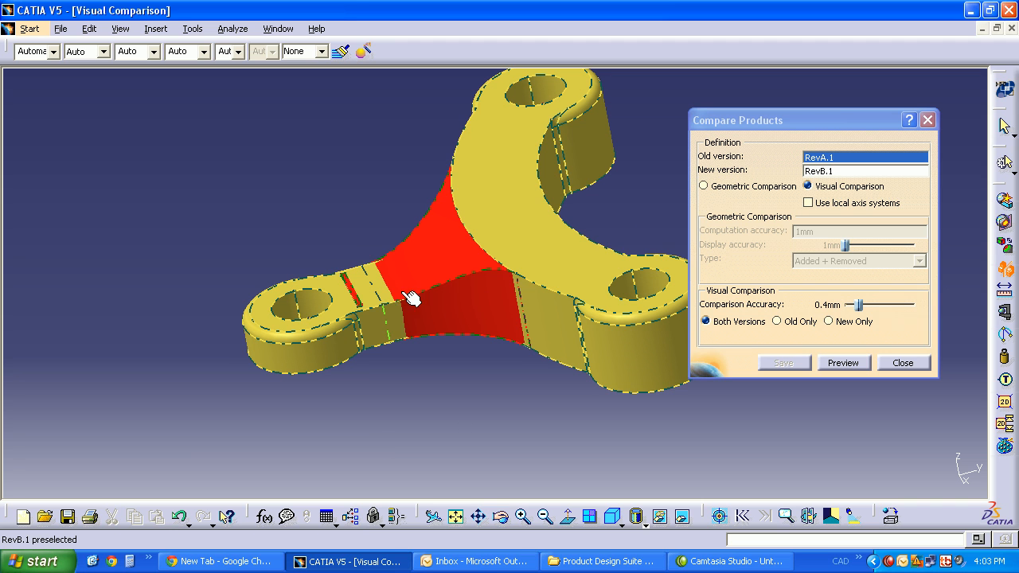
{"action": "mouse_move", "coordinate": [382, 290]}
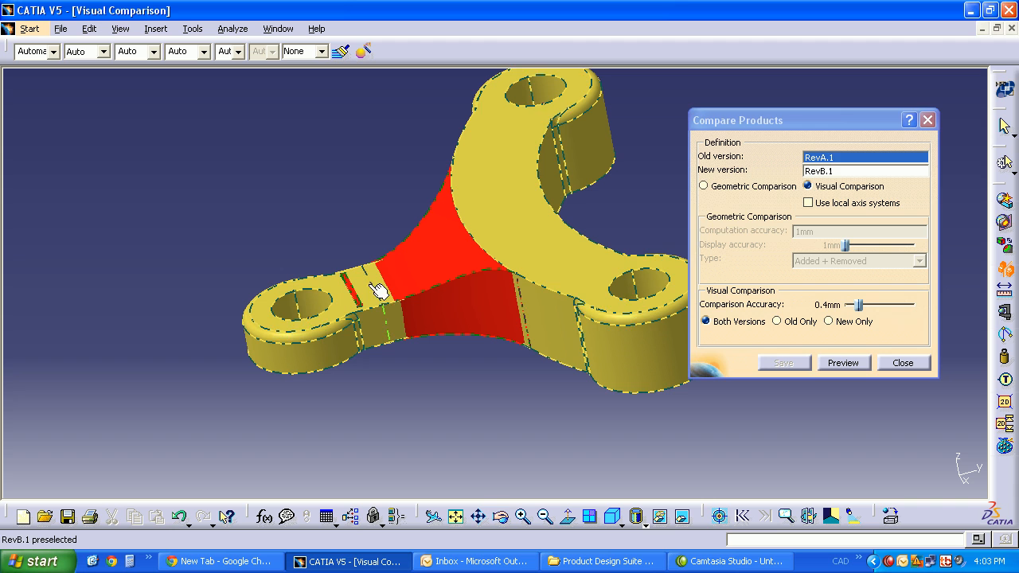
Step: Switch to Geometric Comparison and raise the display accuracy to 1.9mm
{"action": "left_click", "coordinate": [704, 185]}
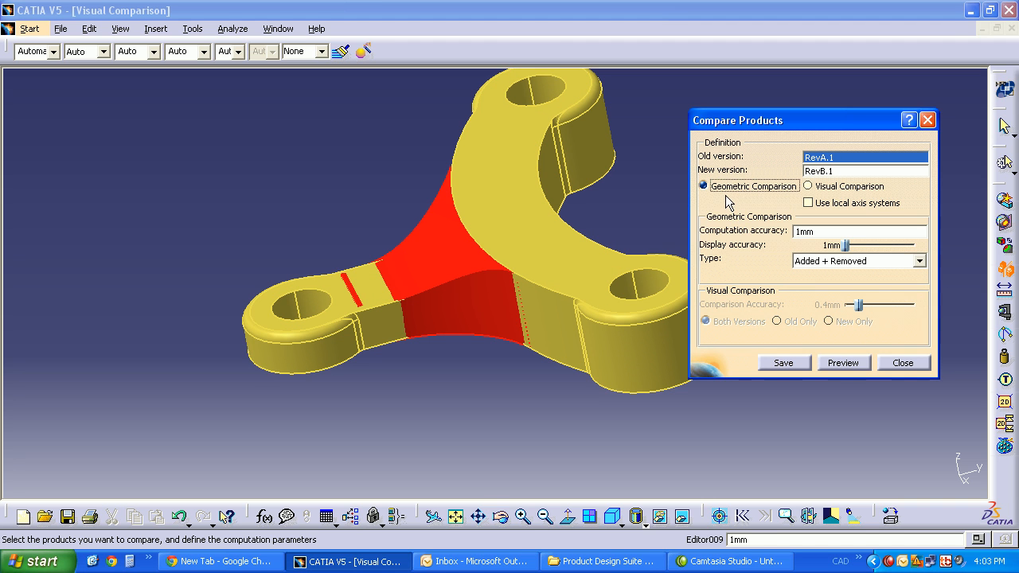
{"action": "mouse_move", "coordinate": [820, 248]}
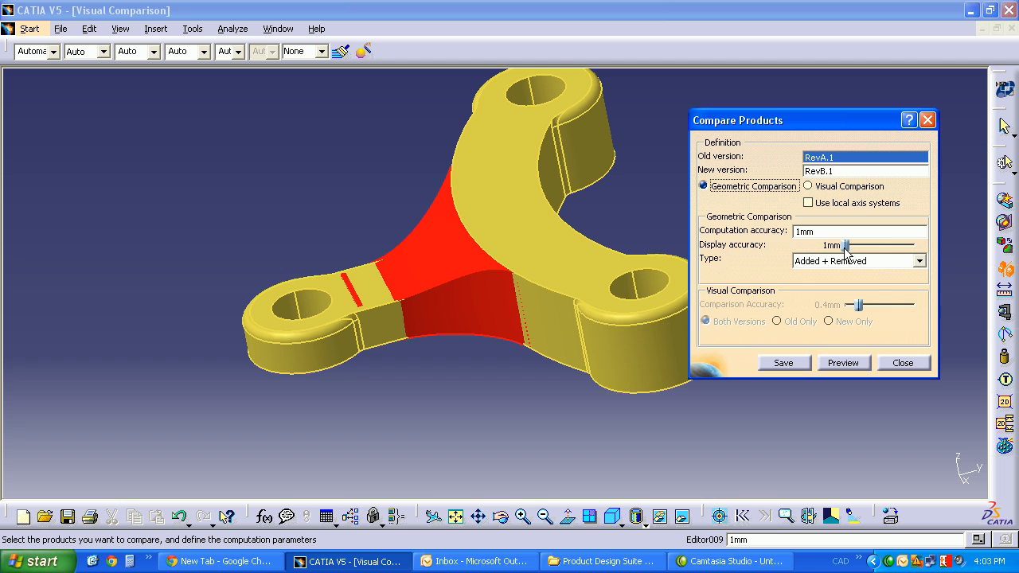
{"action": "left_click_drag", "start_coordinate": [847, 245], "coordinate": [852, 245]}
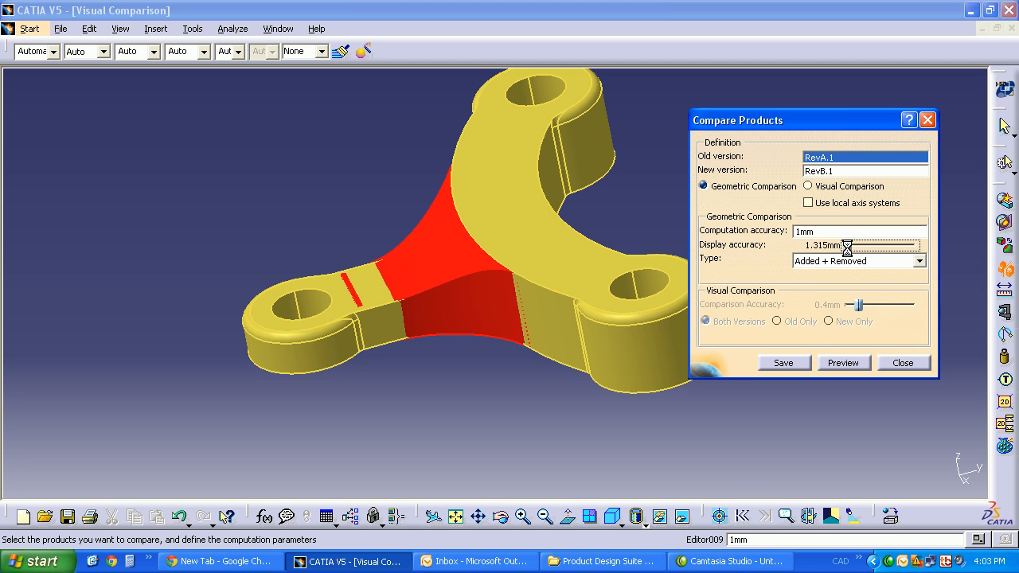
{"action": "left_click", "coordinate": [849, 241]}
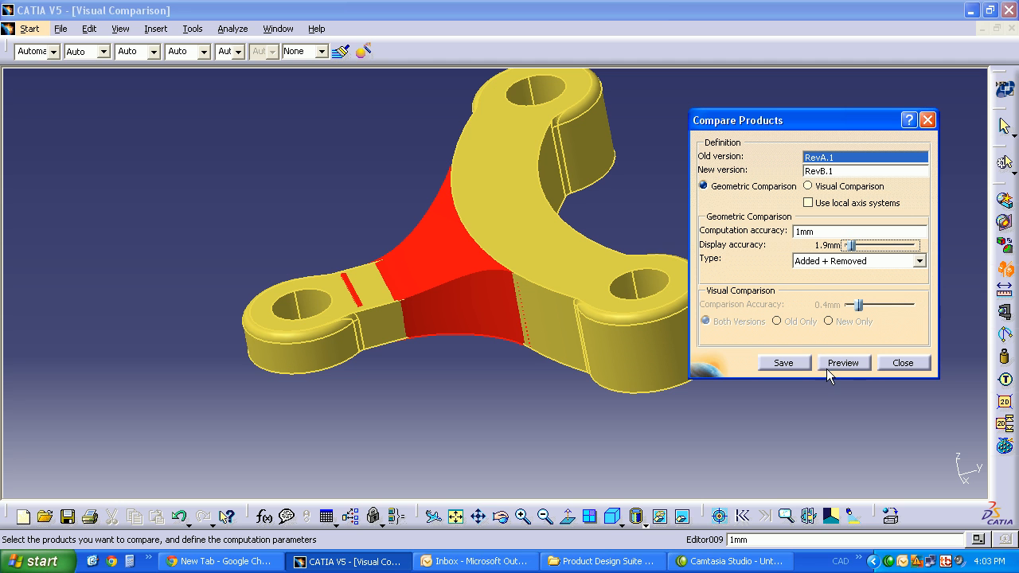
Step: Preview the geometric comparison and rotate the results to inspect added and removed material
{"action": "left_click", "coordinate": [844, 363]}
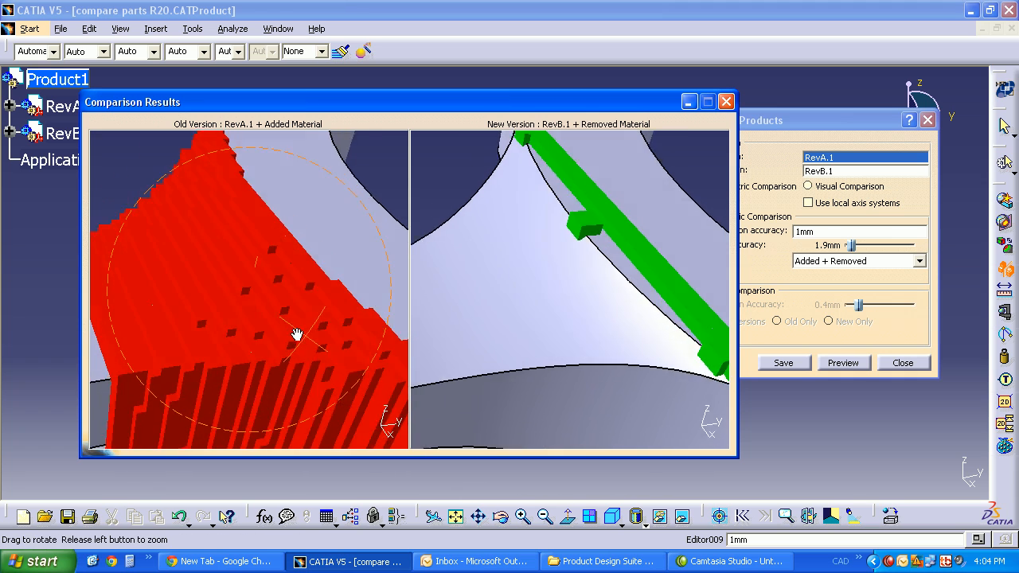
{"action": "left_click_drag", "start_coordinate": [303, 334], "coordinate": [270, 319]}
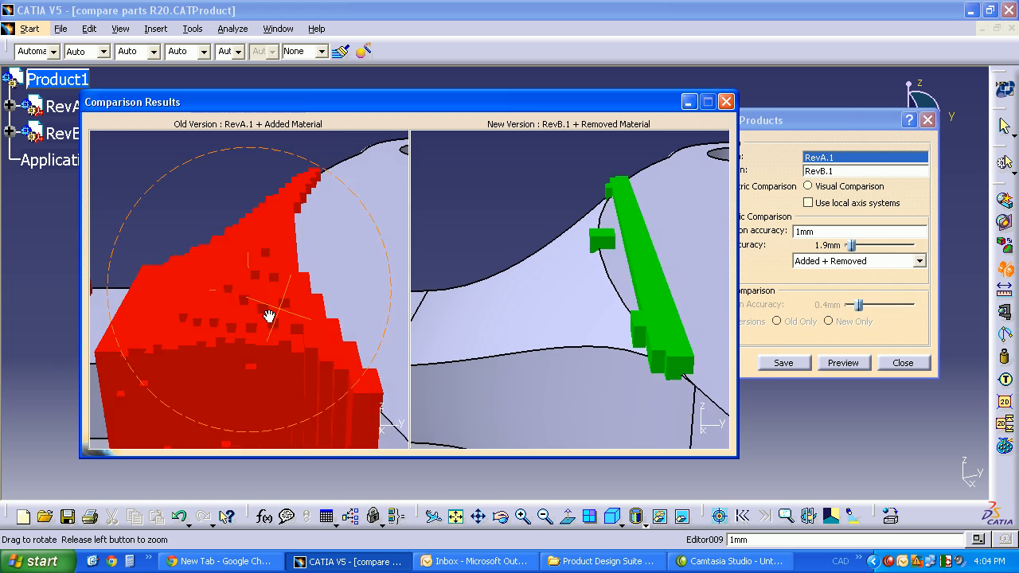
{"action": "left_click_drag", "start_coordinate": [271, 315], "coordinate": [344, 237]}
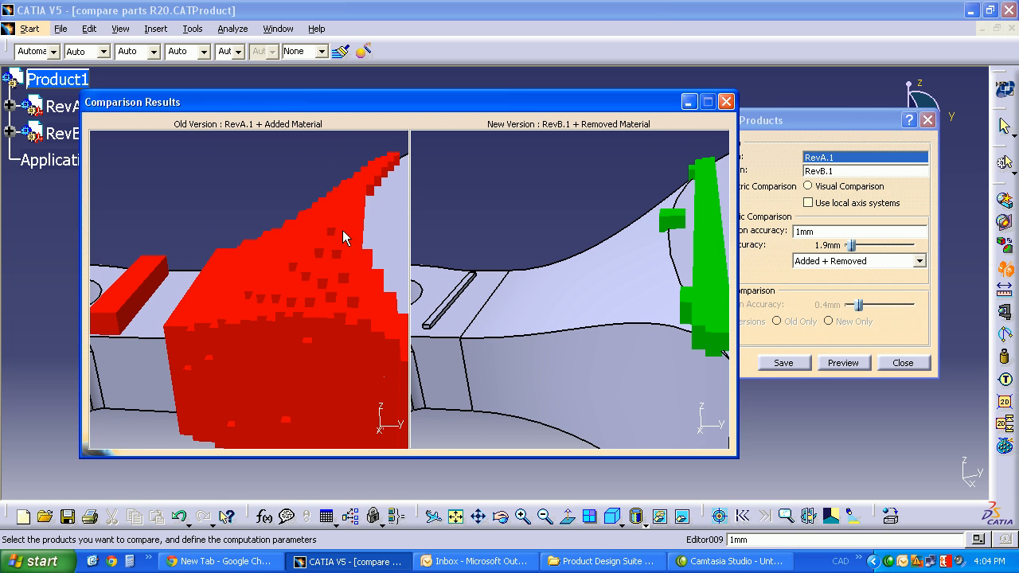
{"action": "mouse_move", "coordinate": [184, 290]}
{"action": "type", "text": ".5"}
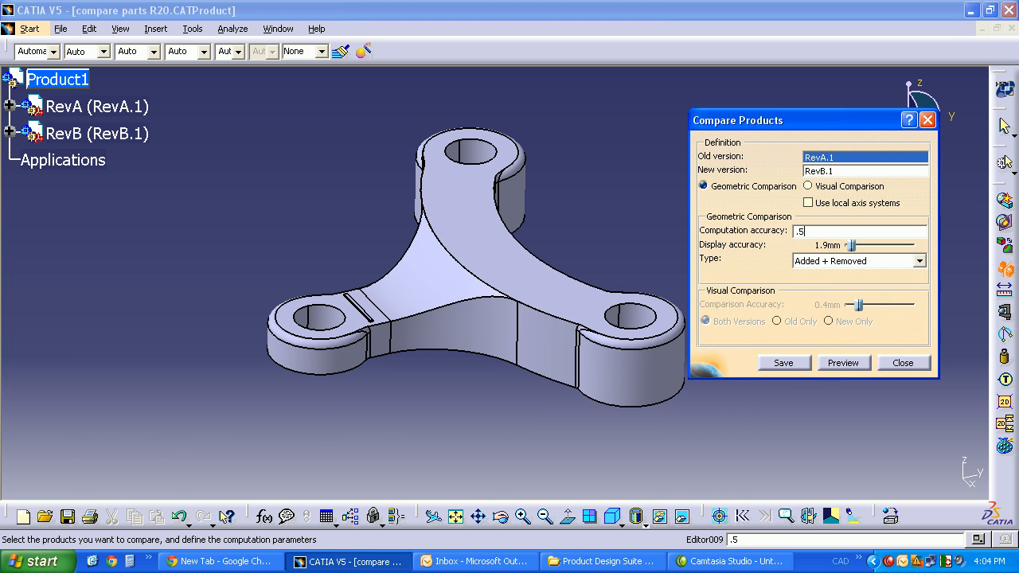
Step: Preview the comparison at 0.5mm accuracy, inspect the finer results, then close the results window
{"action": "left_click", "coordinate": [844, 363]}
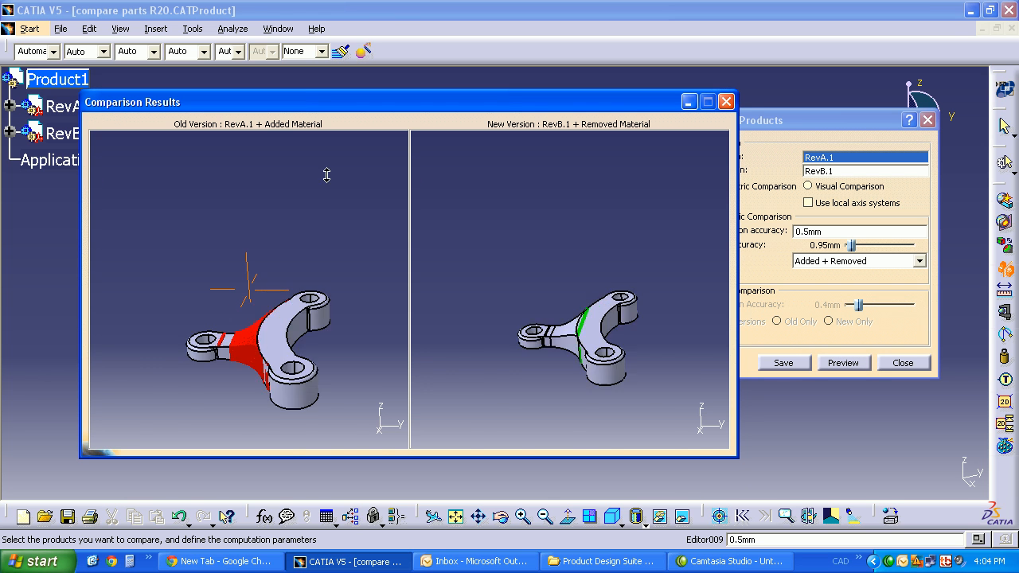
{"action": "scroll", "scroll_direction": "up", "scroll_amount": 3}
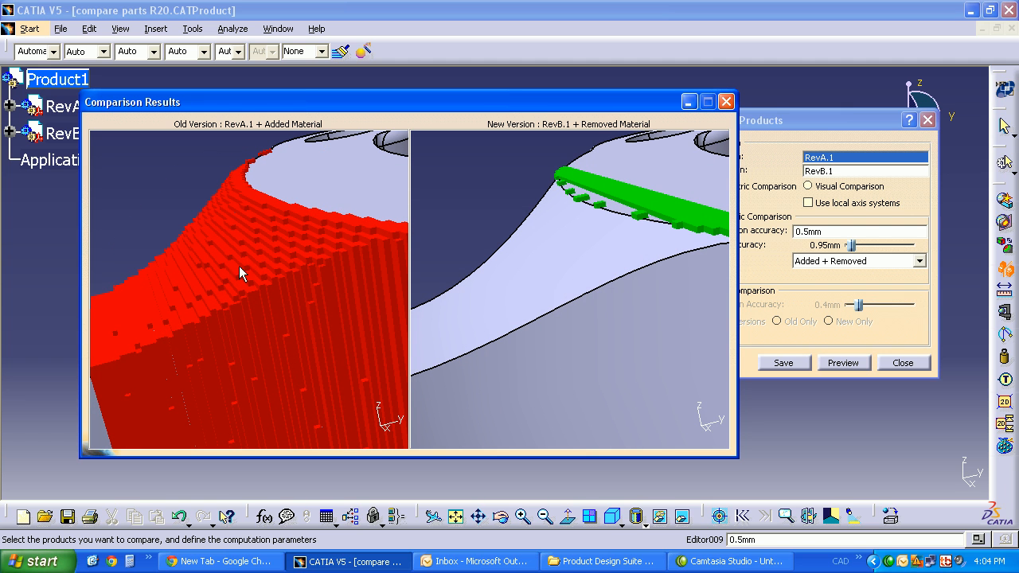
{"action": "mouse_move", "coordinate": [178, 327]}
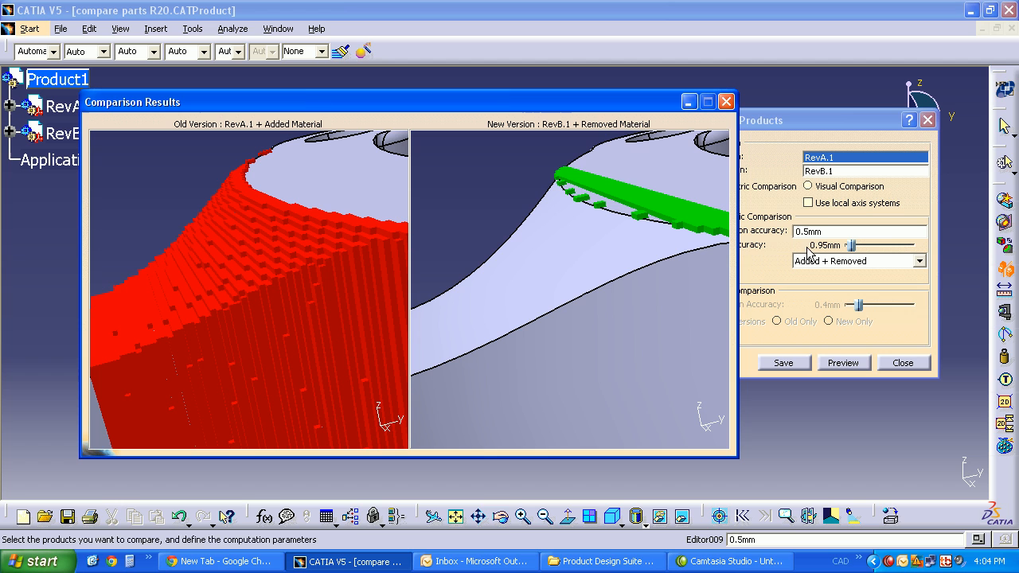
{"action": "mouse_move", "coordinate": [392, 341]}
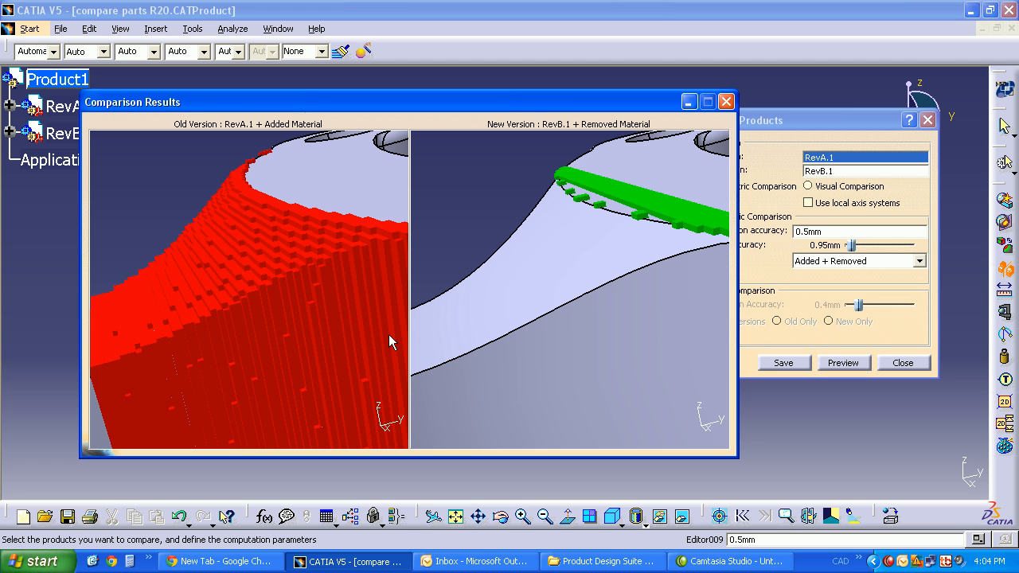
{"action": "mouse_move", "coordinate": [214, 182]}
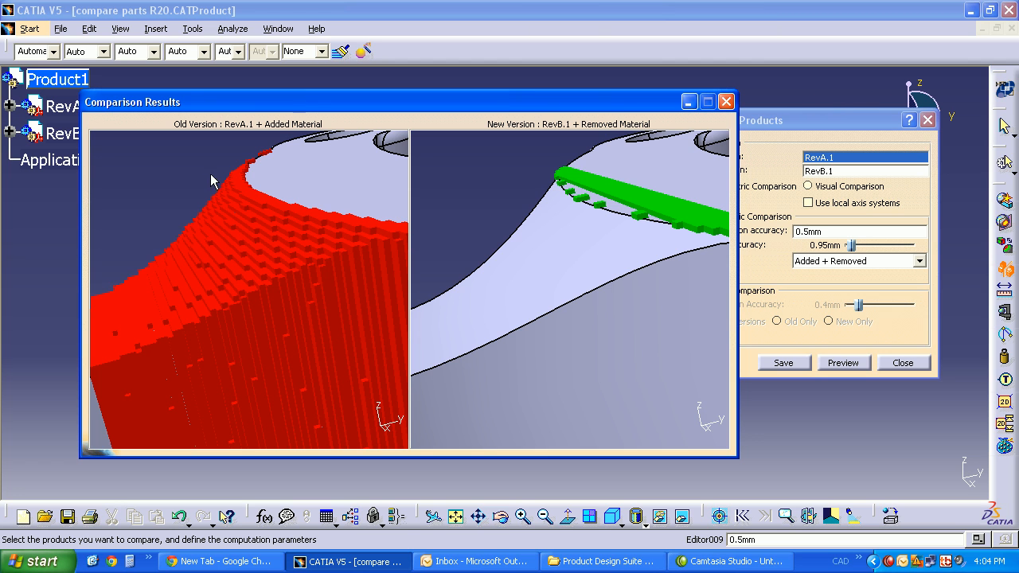
{"action": "mouse_move", "coordinate": [213, 296]}
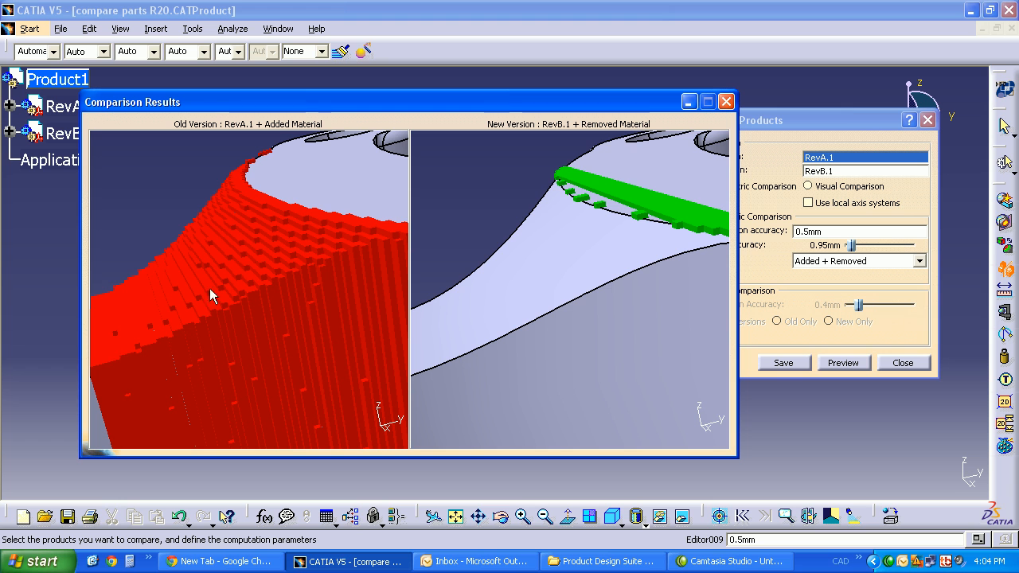
{"action": "left_click_drag", "start_coordinate": [213, 294], "coordinate": [317, 370]}
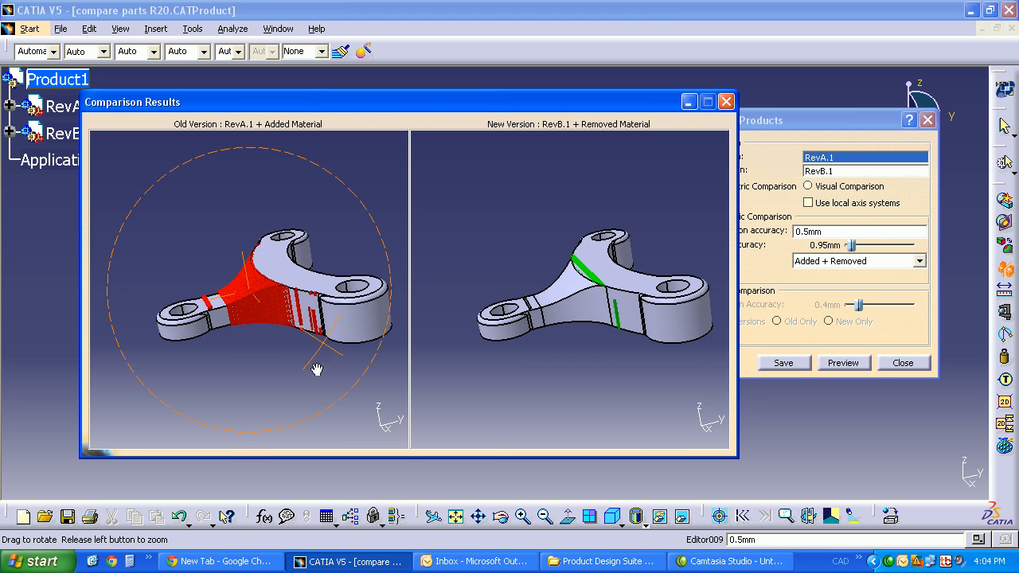
{"action": "left_click", "coordinate": [725, 102]}
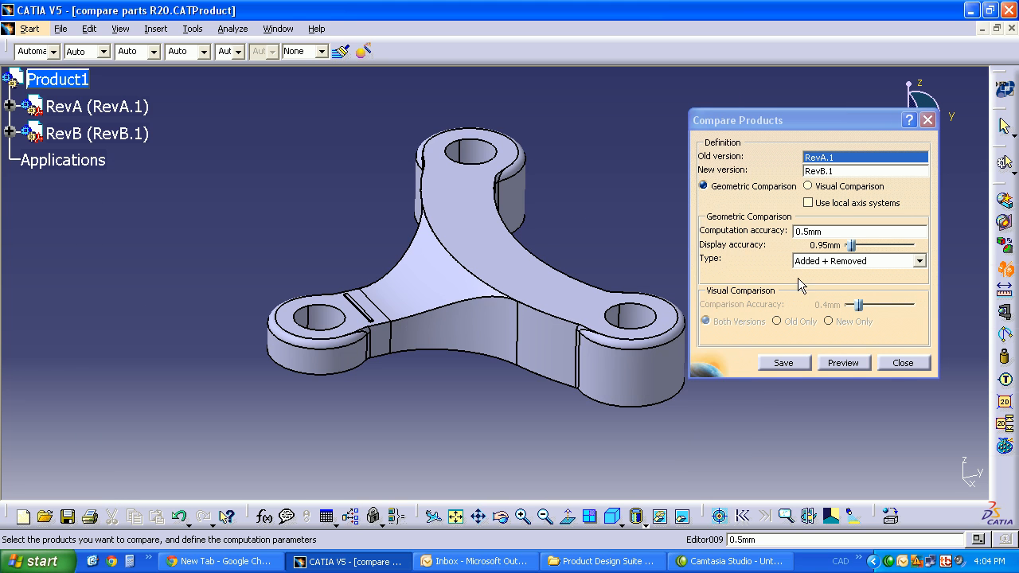
Step: Expand RevB in the tree and start a new Compare Products in visual mode
{"action": "right_click", "coordinate": [95, 105]}
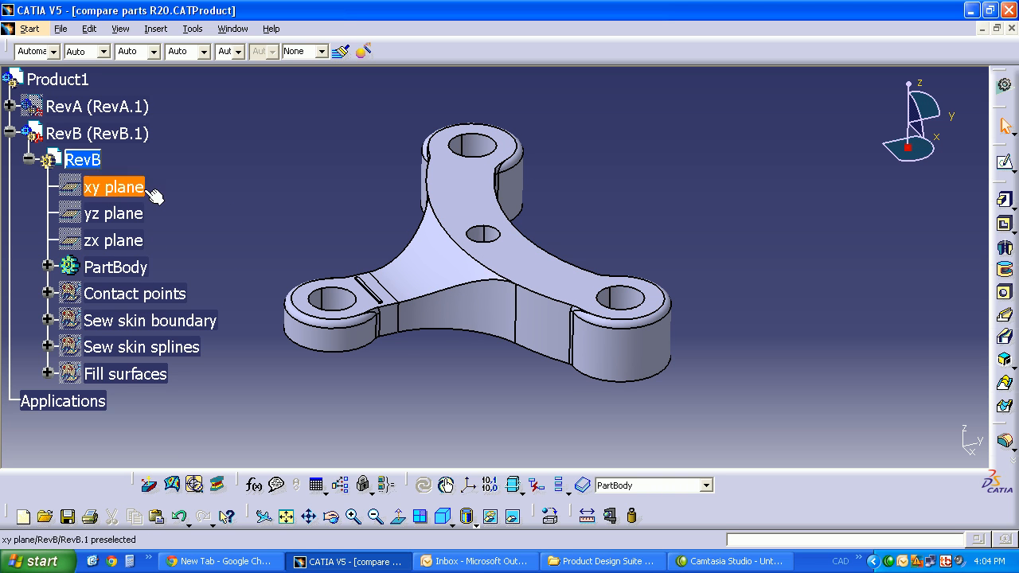
{"action": "left_click", "coordinate": [57, 80]}
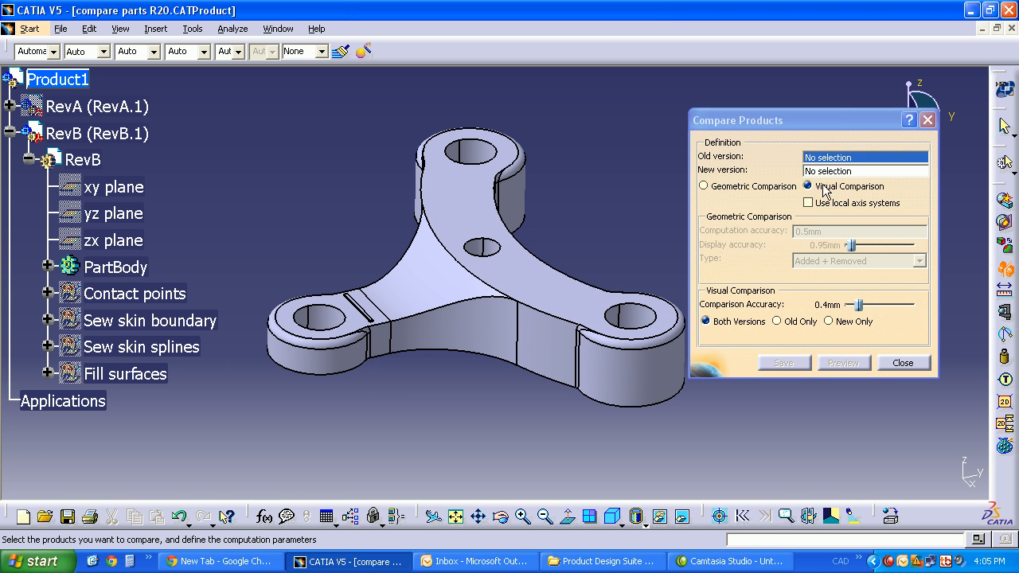
Step: Preview the visual comparison of RevA against RevB showing the new hole, then close Compare Products
{"action": "right_click", "coordinate": [95, 105]}
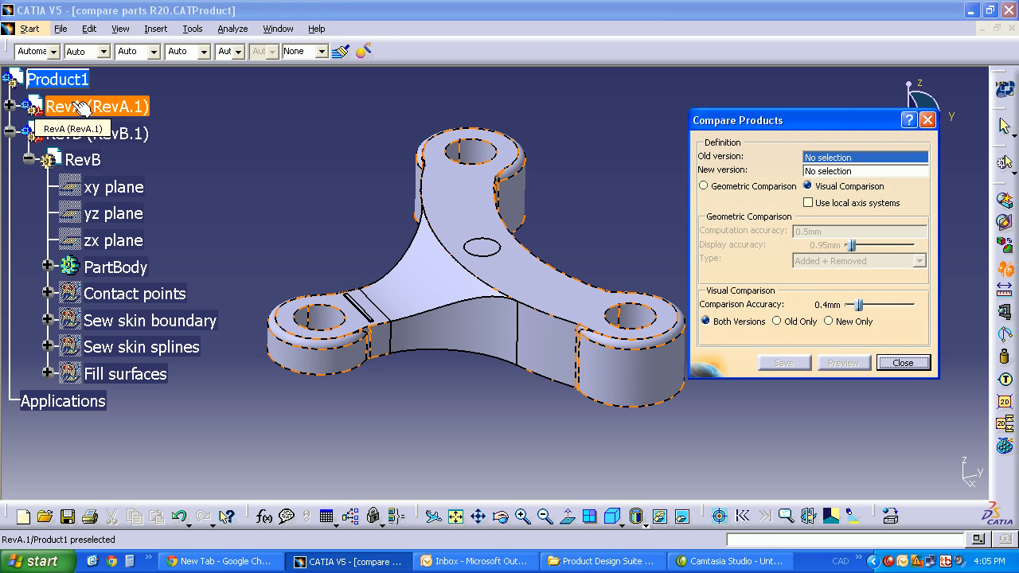
{"action": "left_click", "coordinate": [843, 363]}
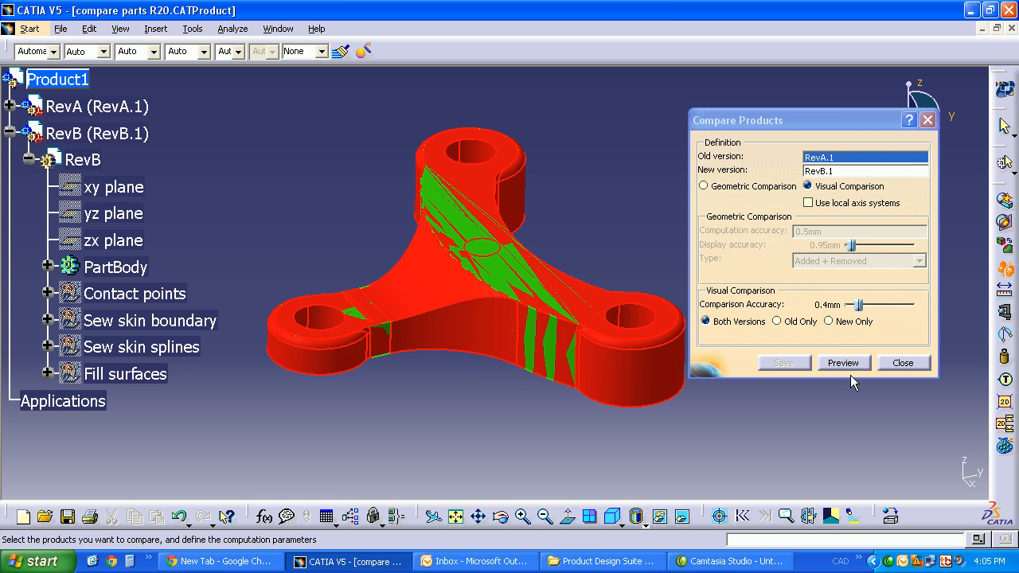
{"action": "left_click", "coordinate": [842, 363]}
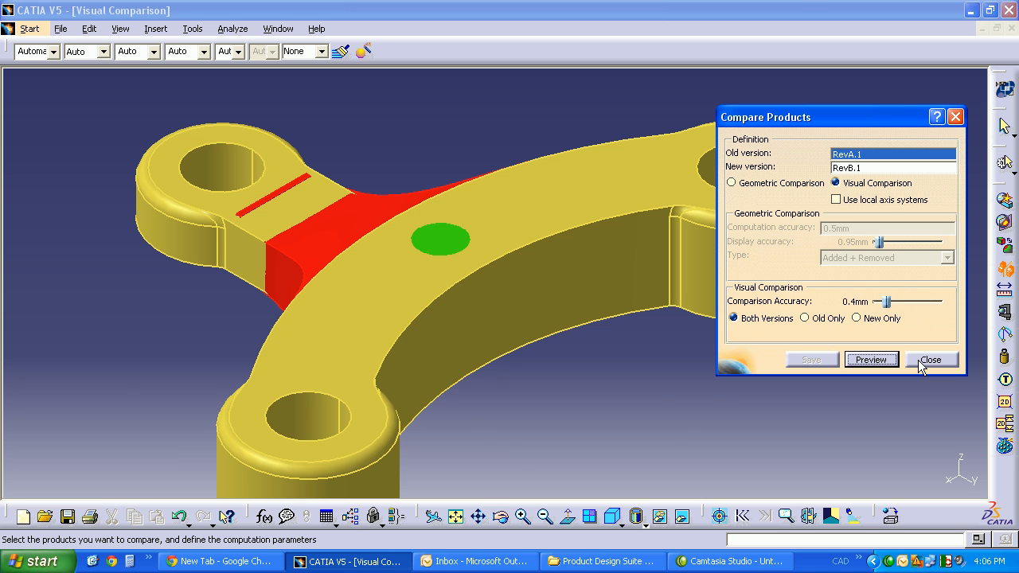
{"action": "left_click", "coordinate": [931, 360]}
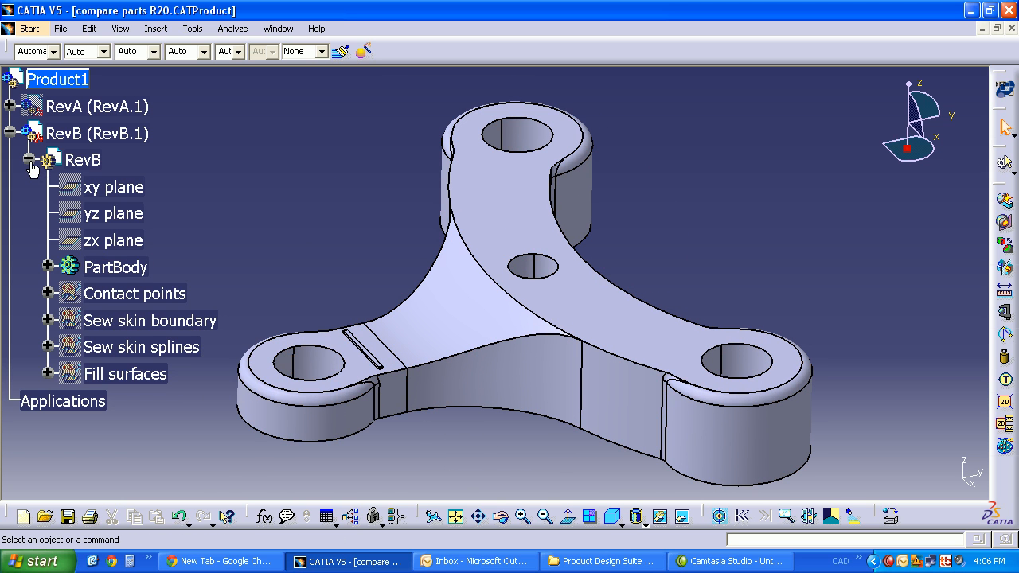
Step: Collapse RevB's branch in the specification tree
{"action": "left_click", "coordinate": [32, 159]}
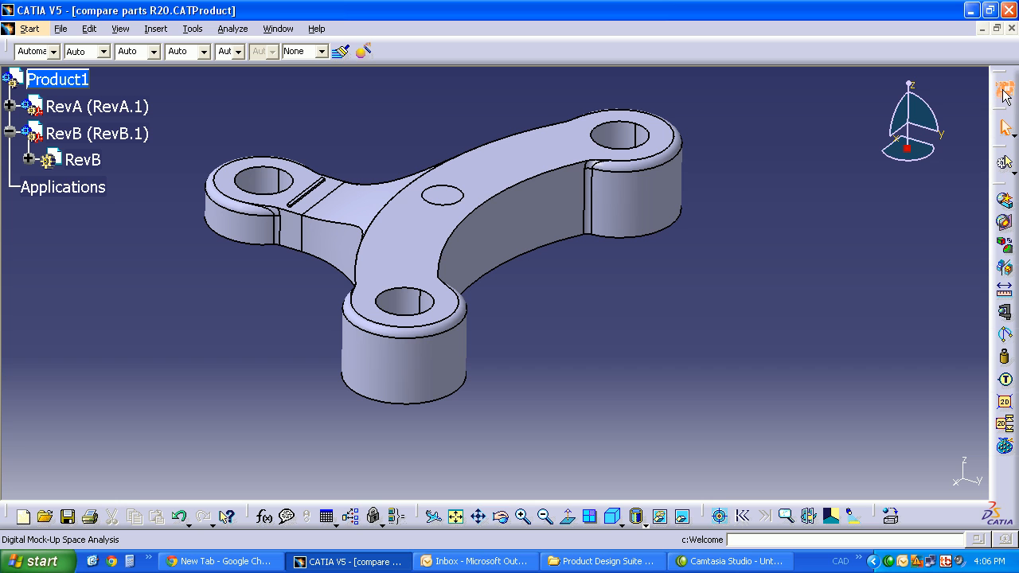
{"action": "mouse_move", "coordinate": [1004, 88]}
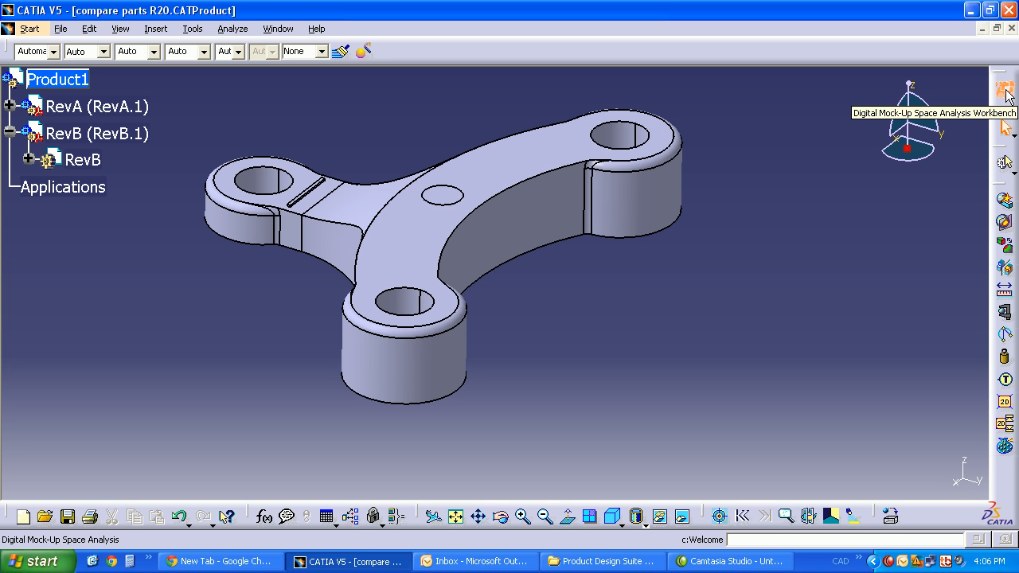
{"action": "mouse_move", "coordinate": [806, 239]}
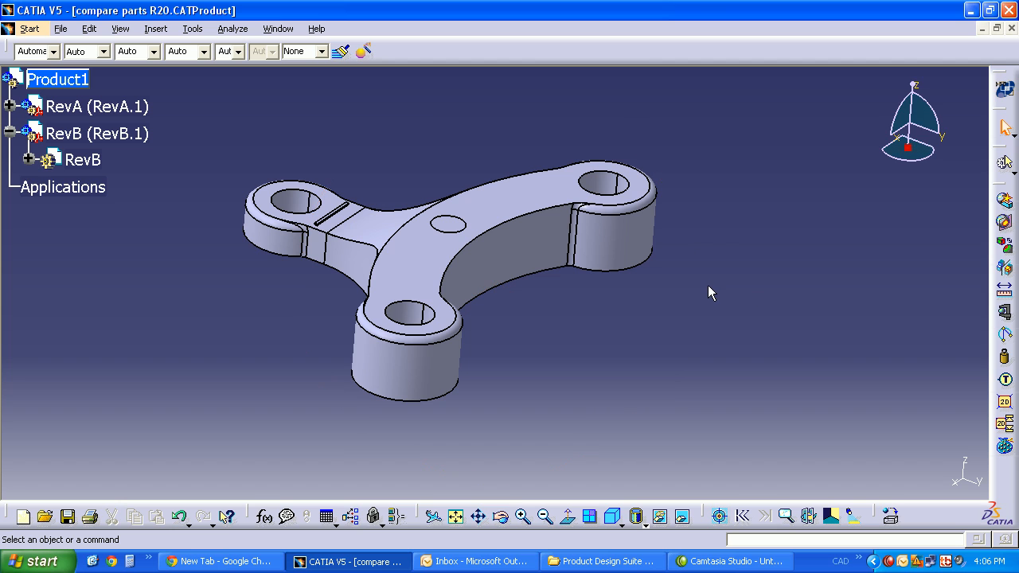
{"action": "mouse_move", "coordinate": [686, 304]}
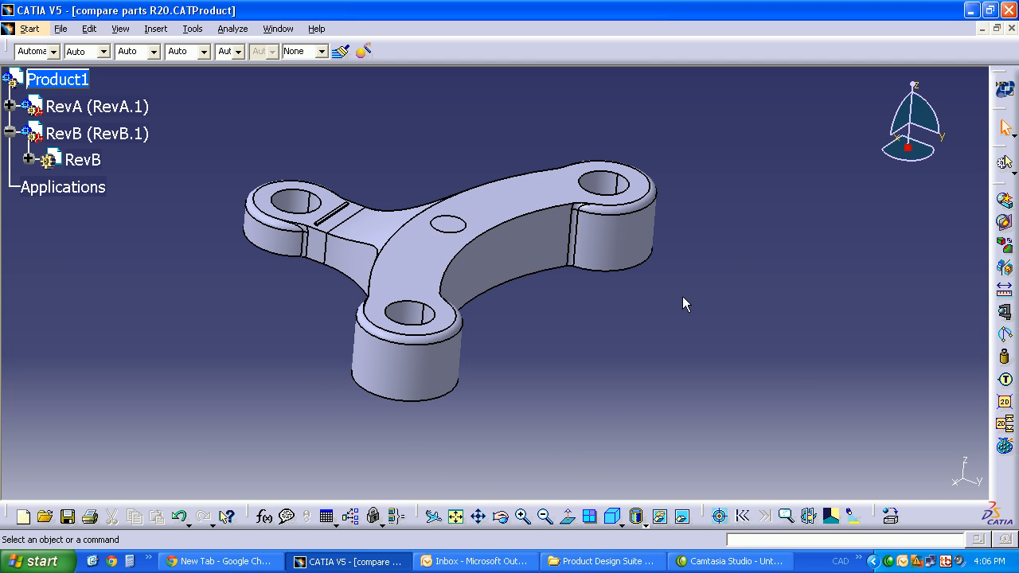
{"action": "mouse_move", "coordinate": [665, 273]}
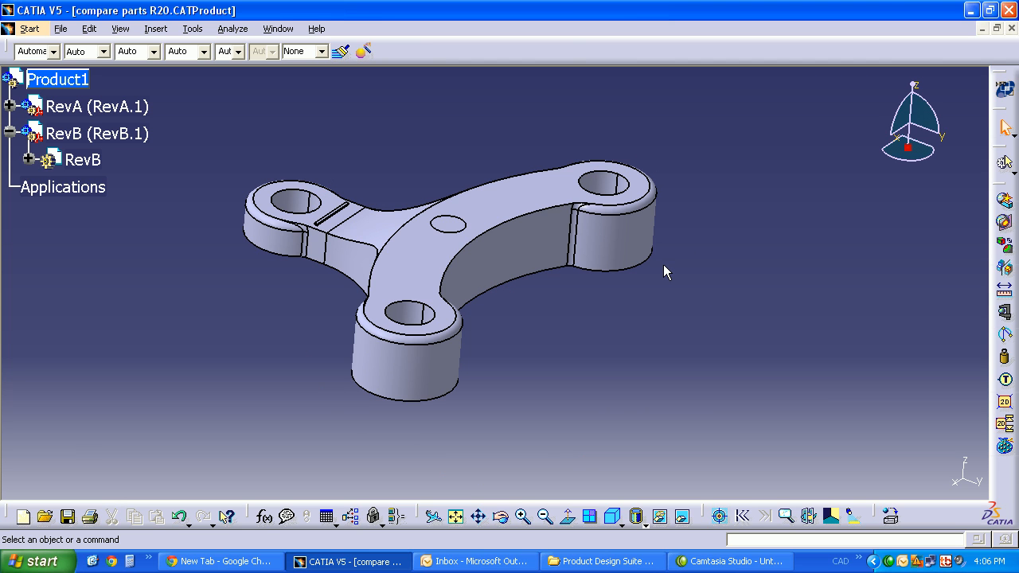